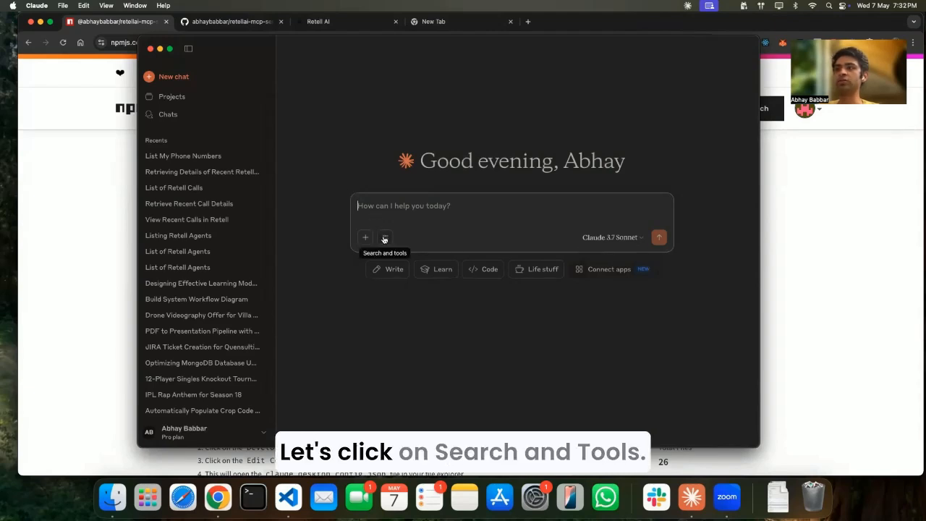
# - Reveal the Search and tools list to check whether any MCP server is listed
pyautogui.click(385, 237)
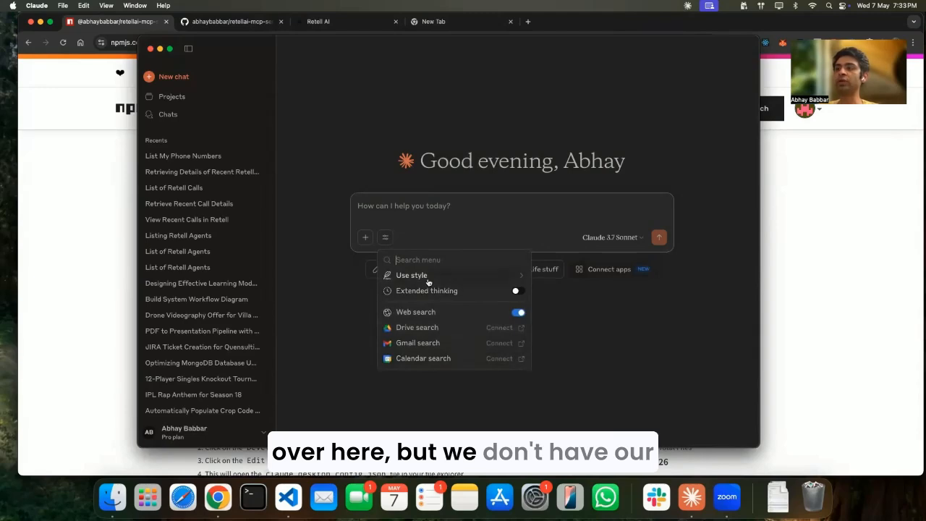
pyautogui.moveTo(343, 149)
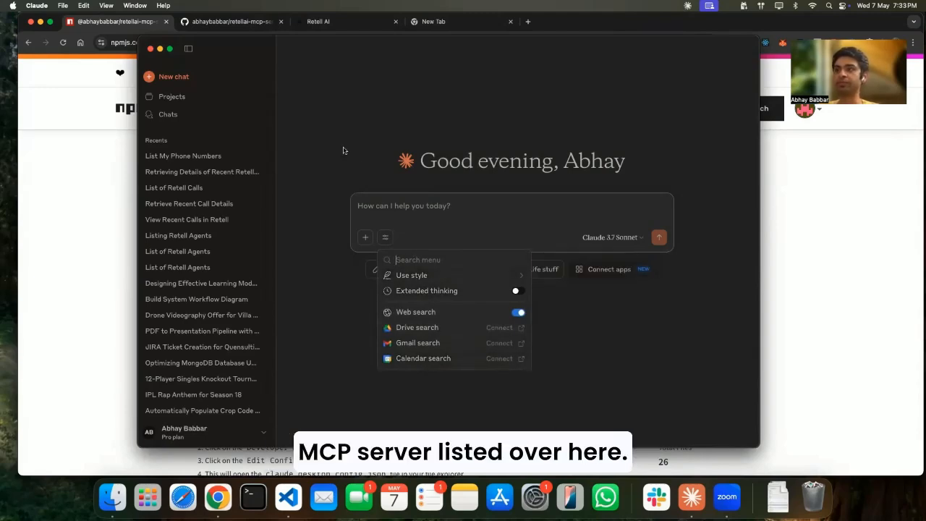
# - Reach the Developer settings and reveal claude_desktop_config.json via Edit Config
pyautogui.click(38, 6)
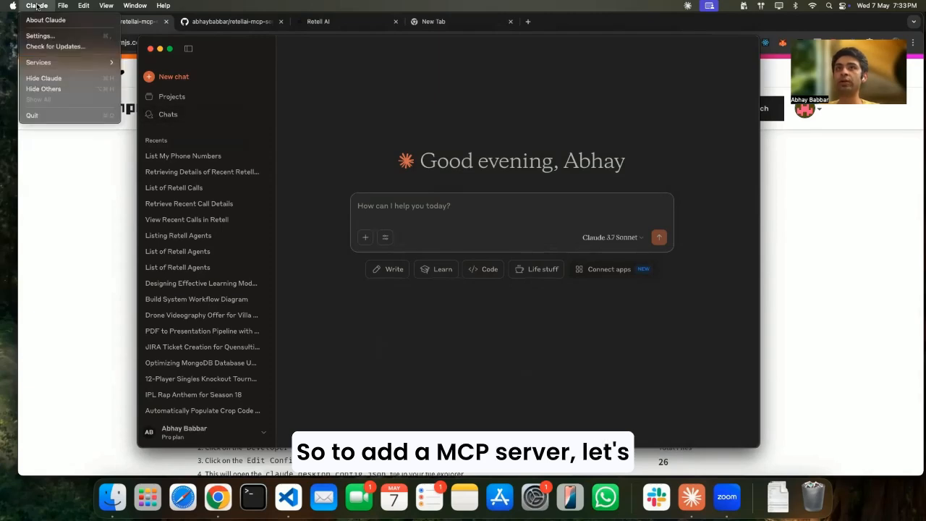
pyautogui.click(40, 34)
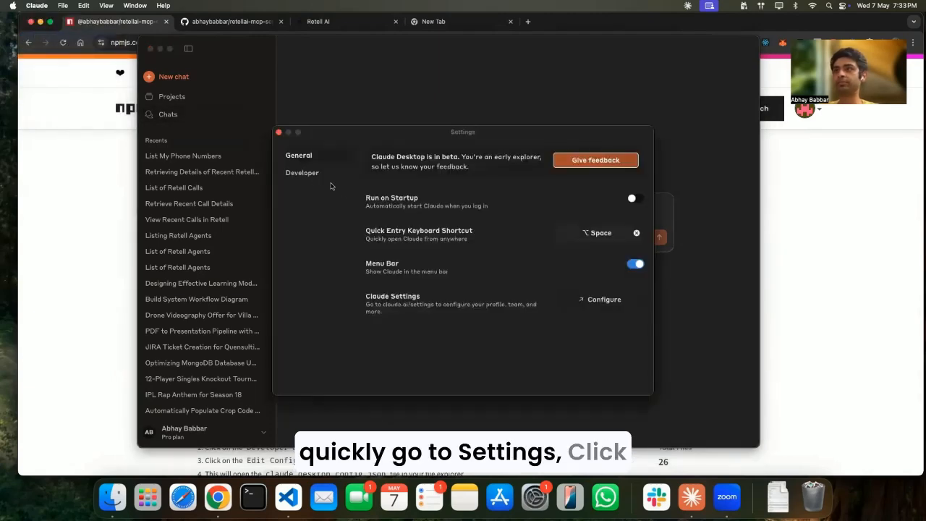
pyautogui.click(302, 172)
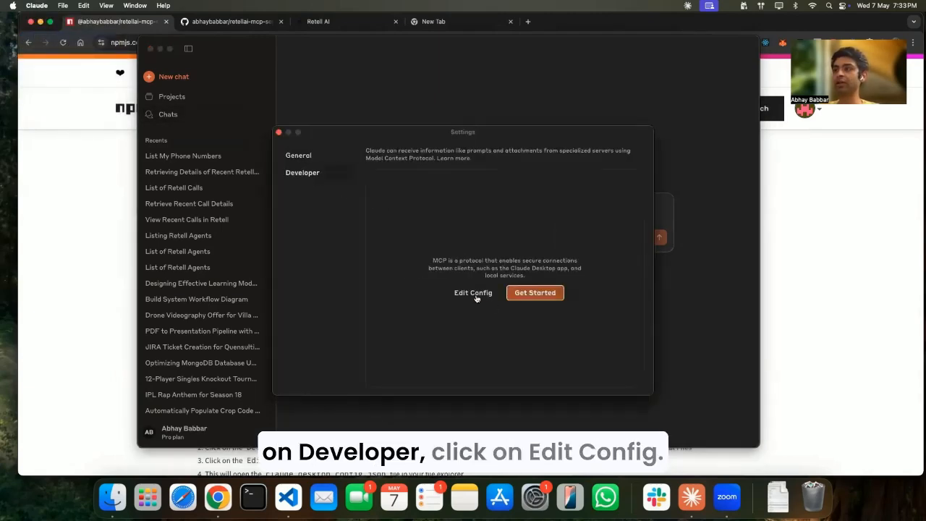
pyautogui.click(471, 292)
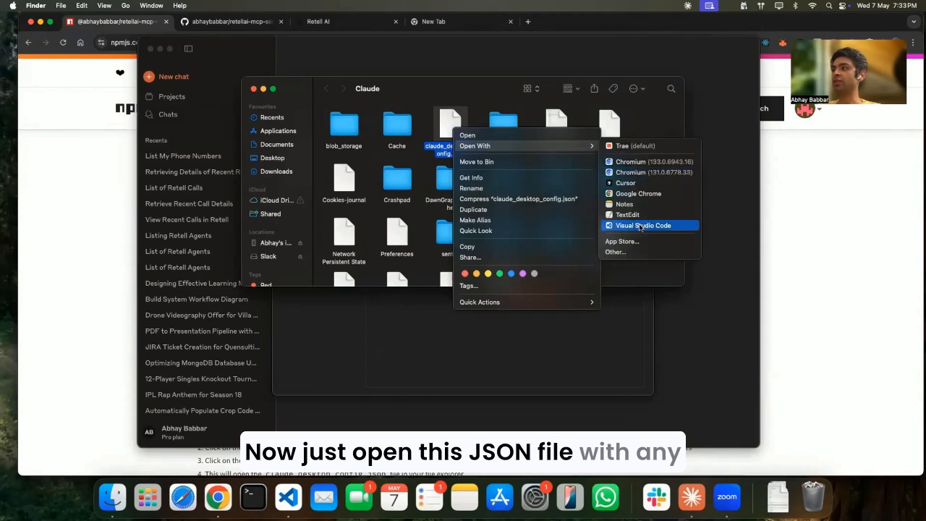
# - Open claude_desktop_config.json in Visual Studio Code from Finder
pyautogui.click(642, 225)
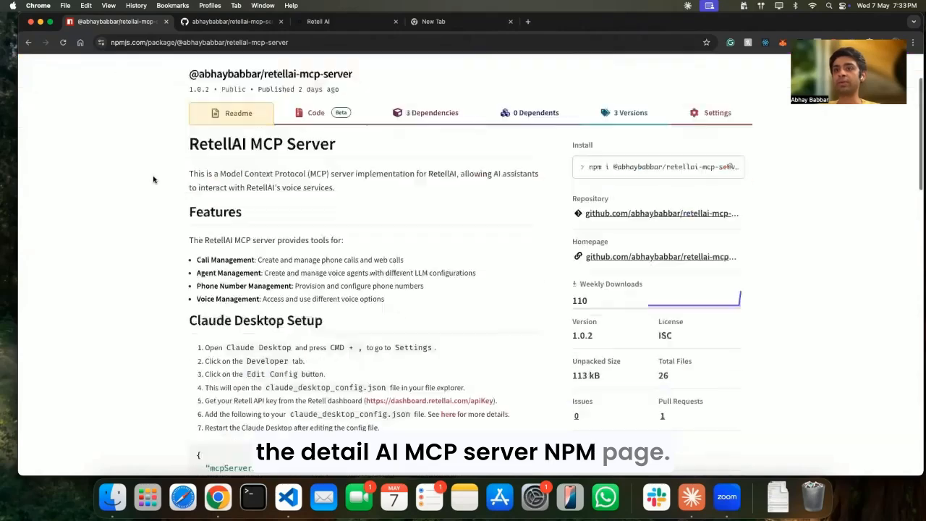
# - Paste the retellai-mcp-server setup snippet into the config file and bring up Retell's API keys page
pyautogui.scroll(-3)
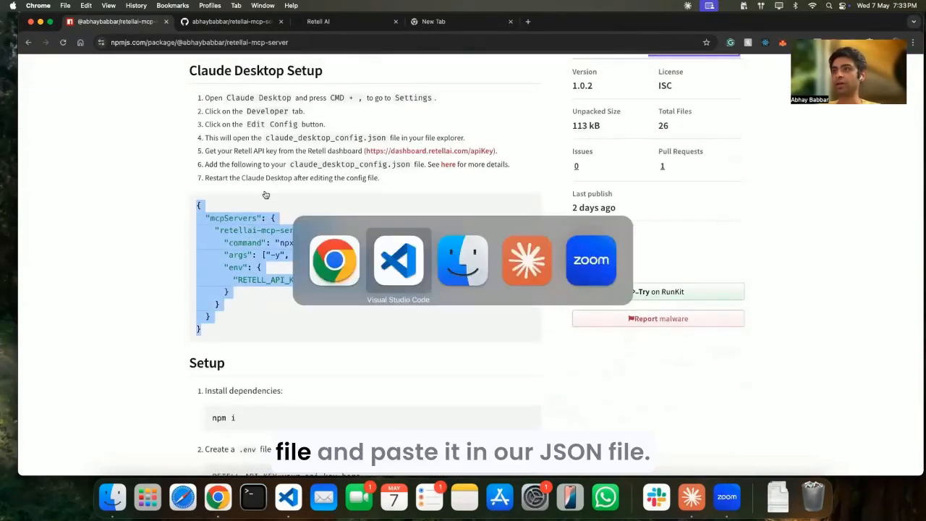
pyautogui.click(398, 260)
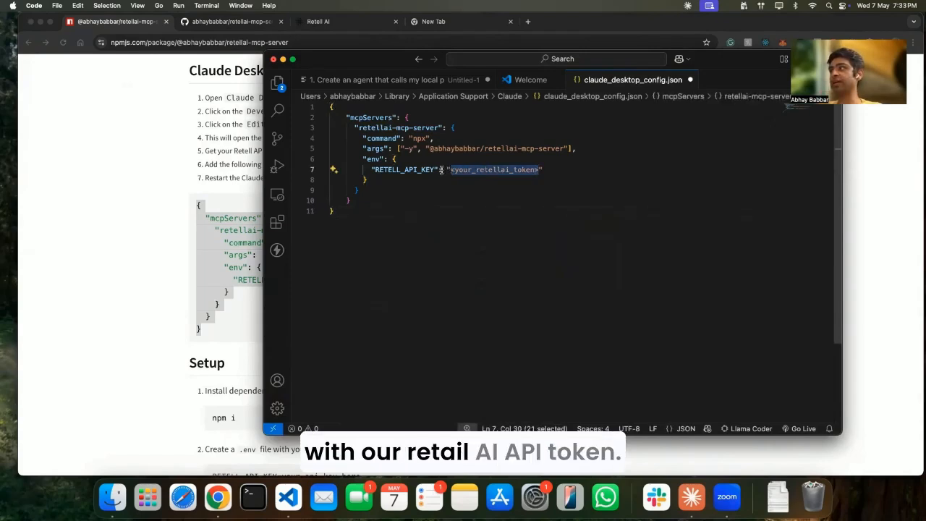
pyautogui.click(346, 21)
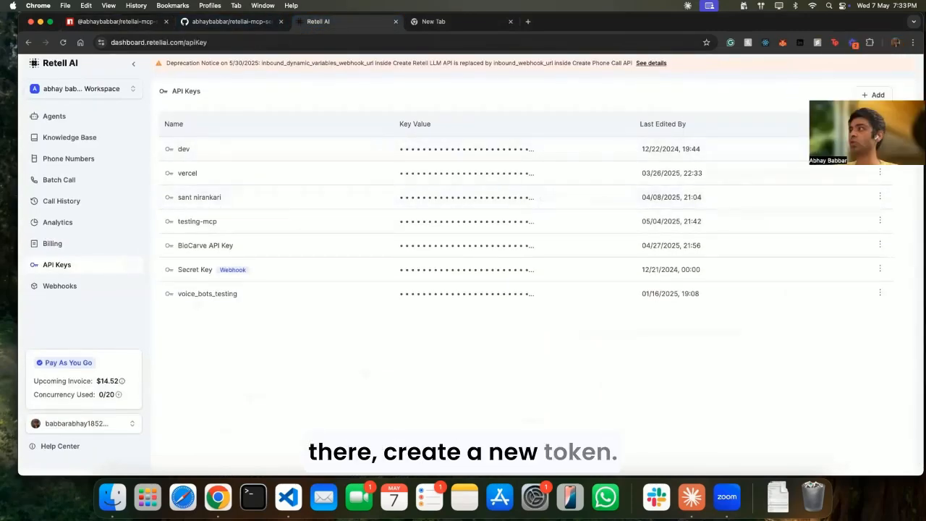
# - Create a Retell API key named live-testing and copy its value for the config's RETELL_API_KEY
pyautogui.click(874, 96)
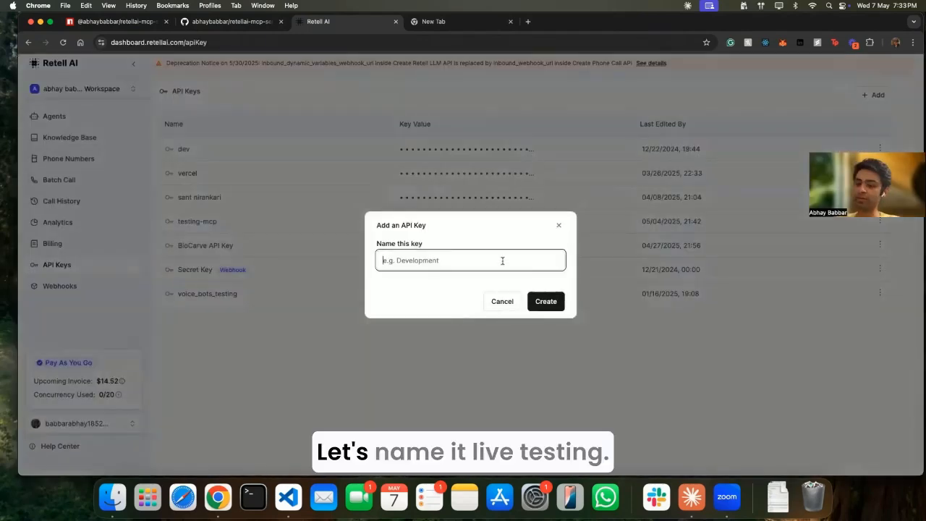
pyautogui.write('live-testing')
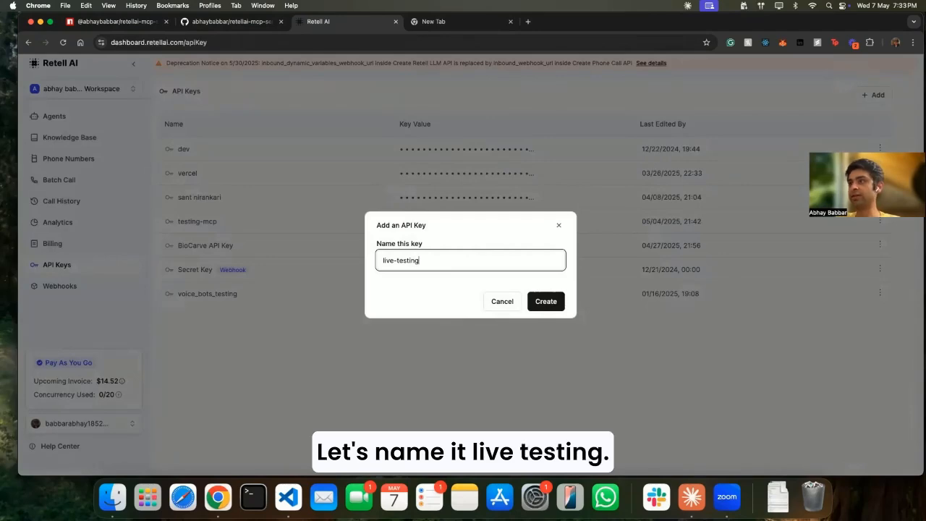
pyautogui.click(545, 301)
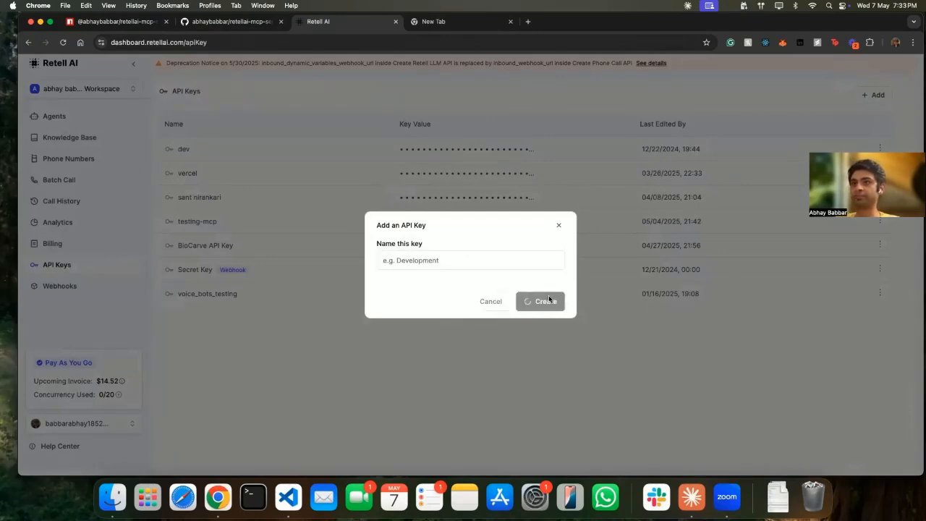
pyautogui.click(541, 301)
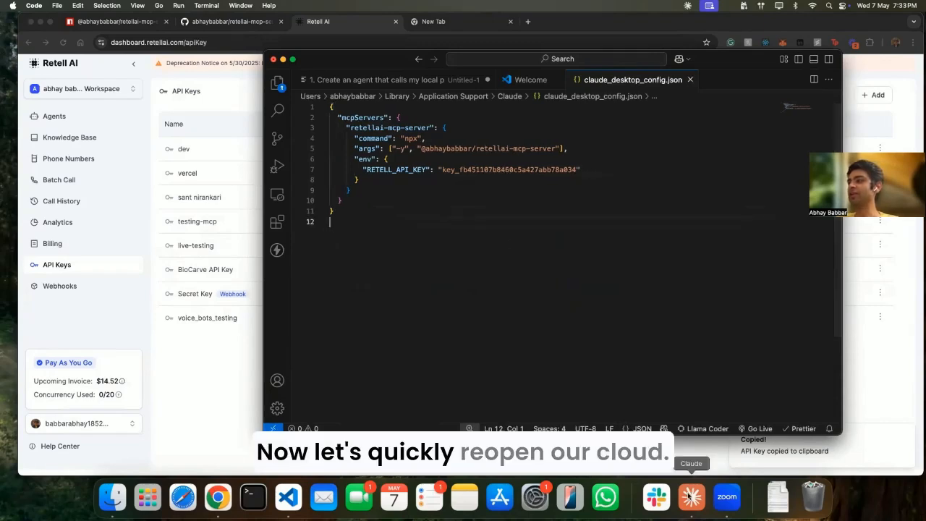
# - Quit Claude Desktop from the Dock and relaunch it to load the new config
pyautogui.rightClick(691, 497)
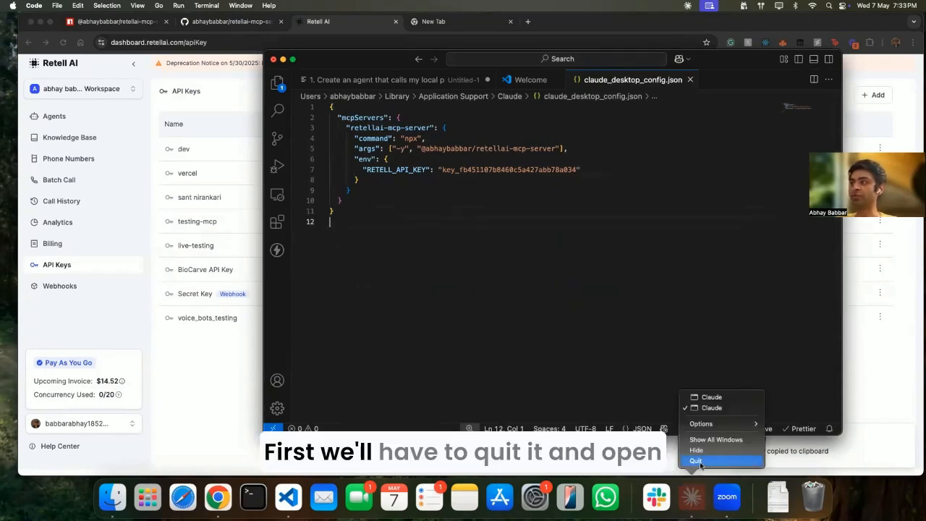
pyautogui.click(695, 460)
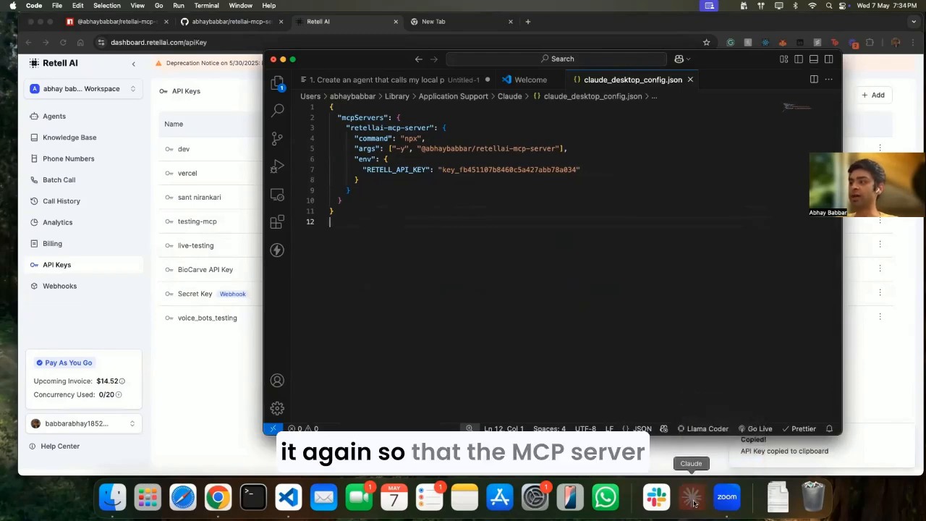
pyautogui.click(691, 498)
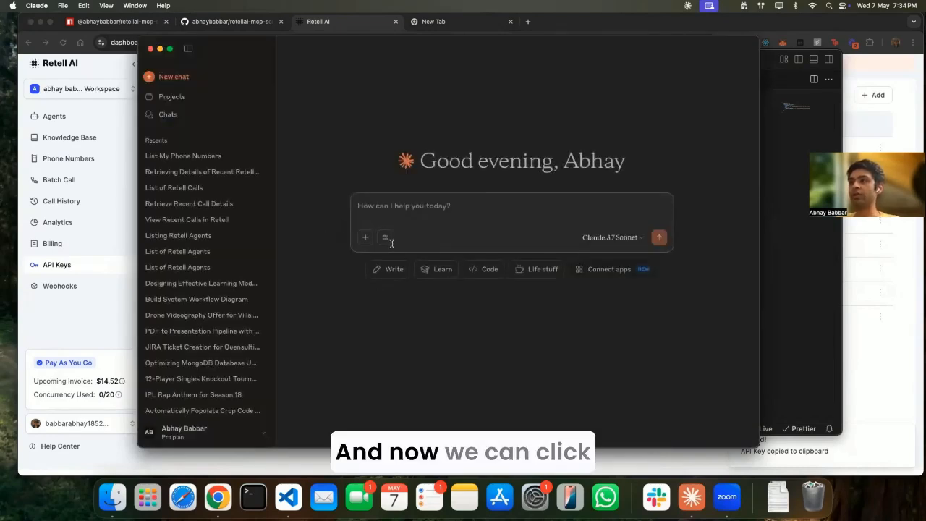
pyautogui.click(385, 237)
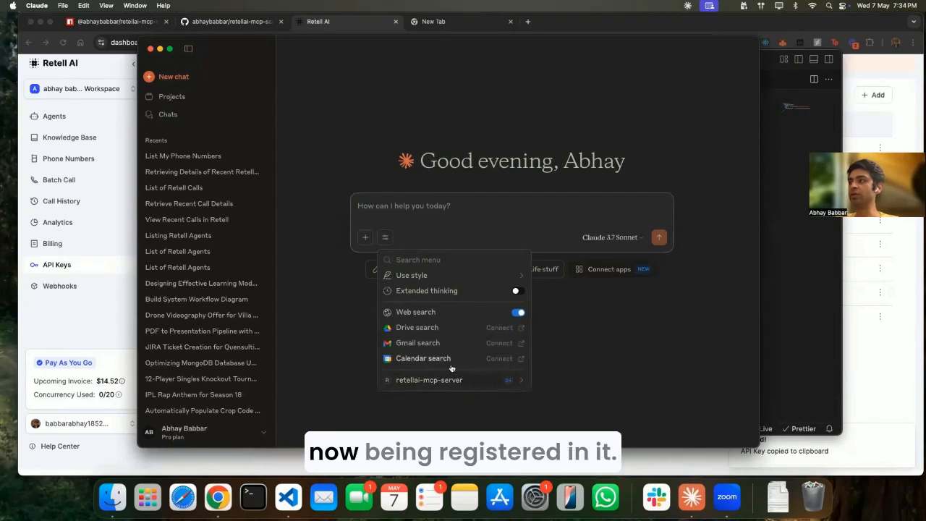
pyautogui.click(433, 205)
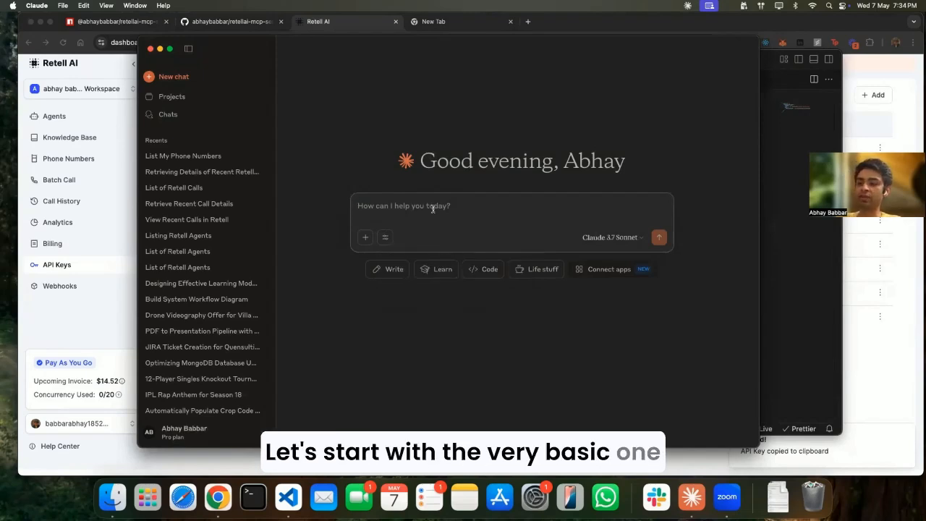
# - Ask Claude "Can you list all the numbers I have in retell" and review the two numbers returned
pyautogui.write('Can you list all ht')
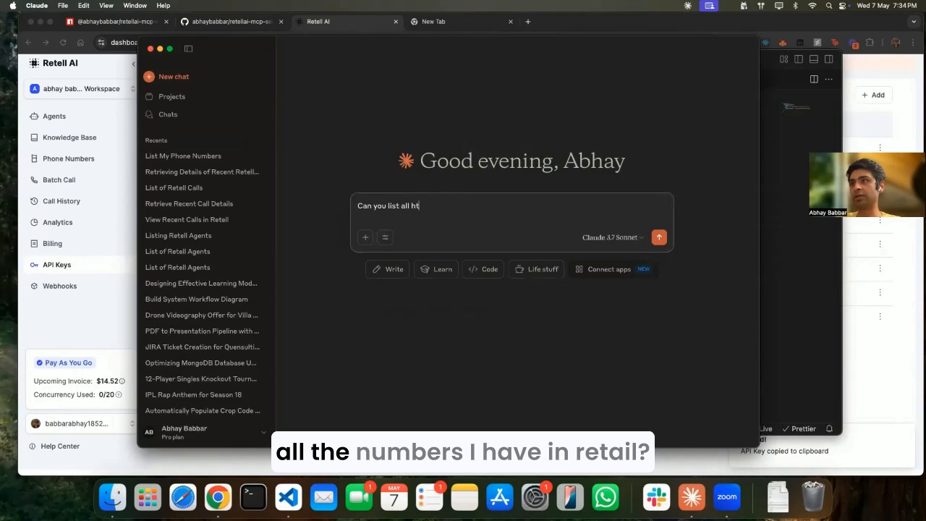
pyautogui.write('he numbers')
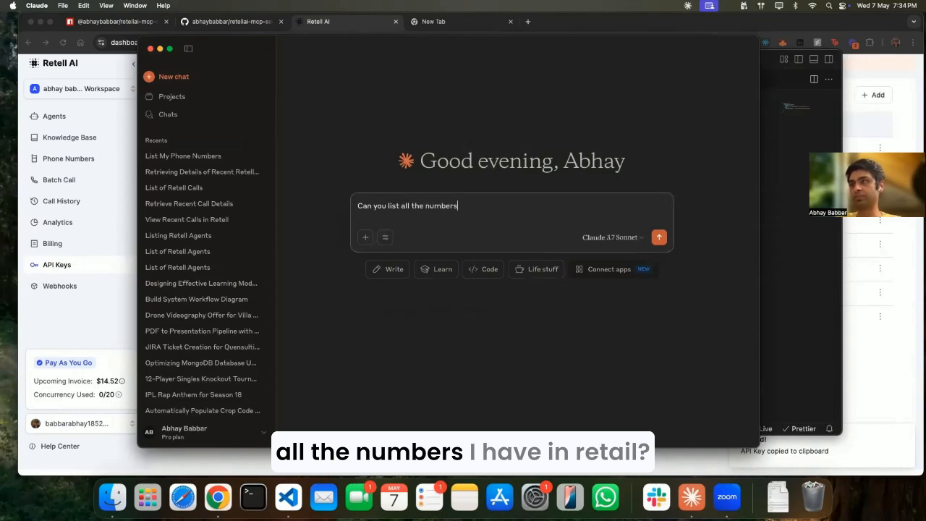
pyautogui.write('I have in r')
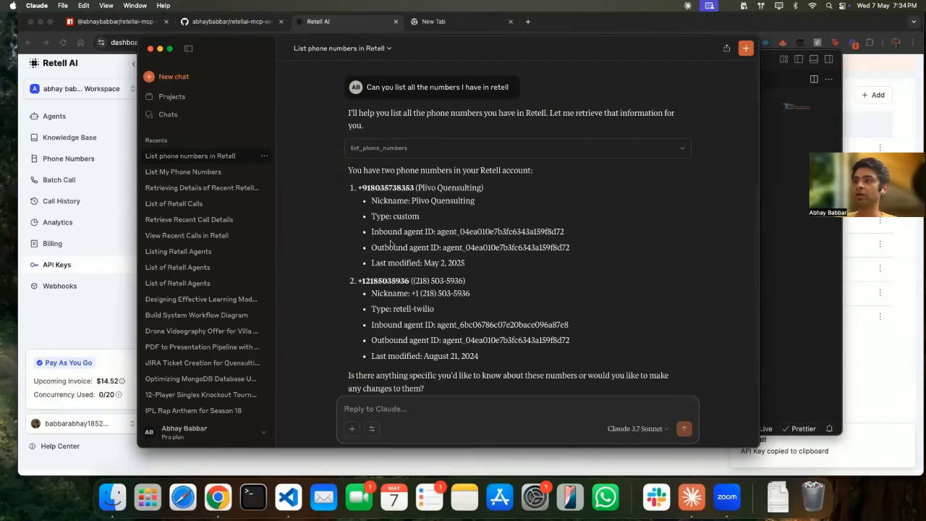
pyautogui.scroll(-3)
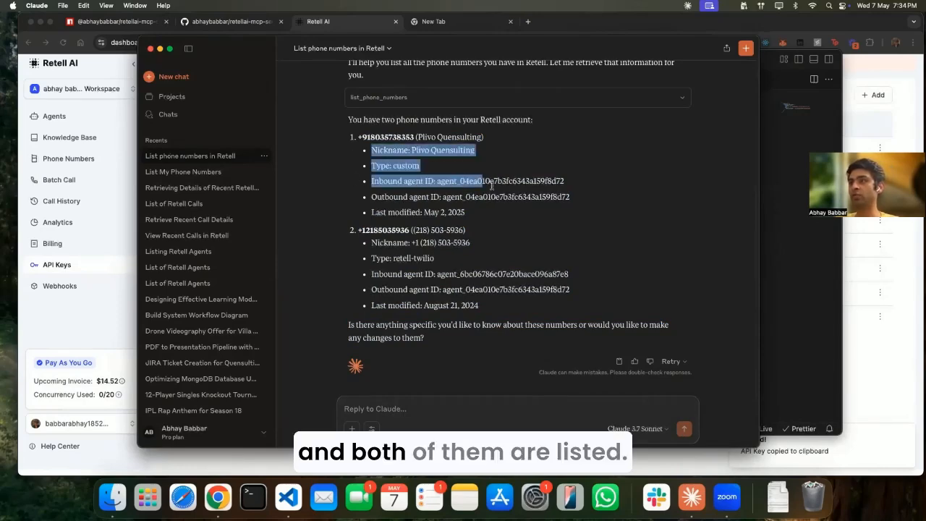
# - Ask Claude to list the top 2 agents, then select the Pizza Order Agent name for the next prompt
pyautogui.write('Can you lis')
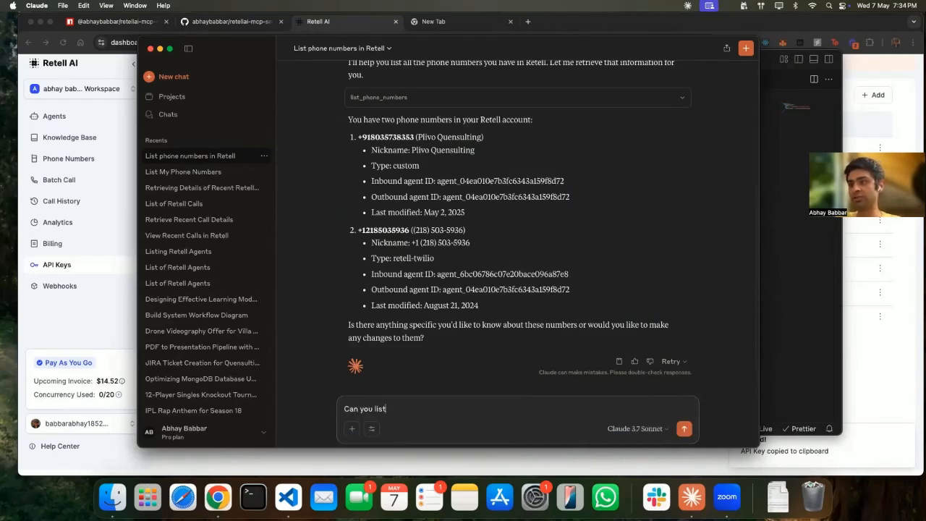
pyautogui.write('the agents as well. Just the')
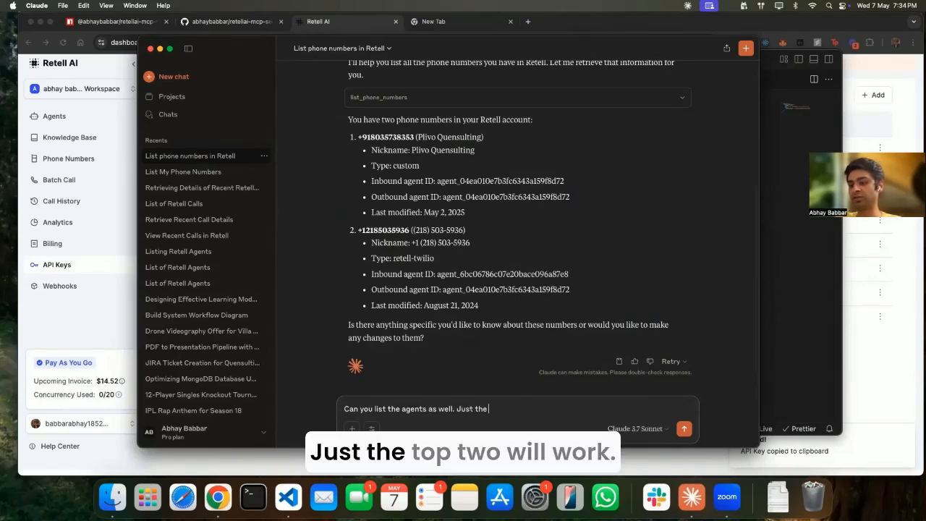
pyautogui.write('top 2 wi')
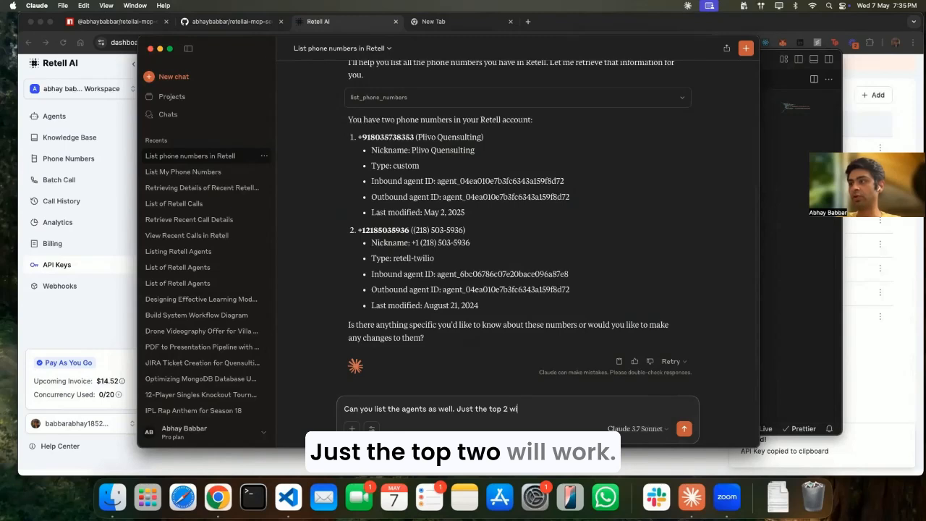
pyautogui.click(683, 428)
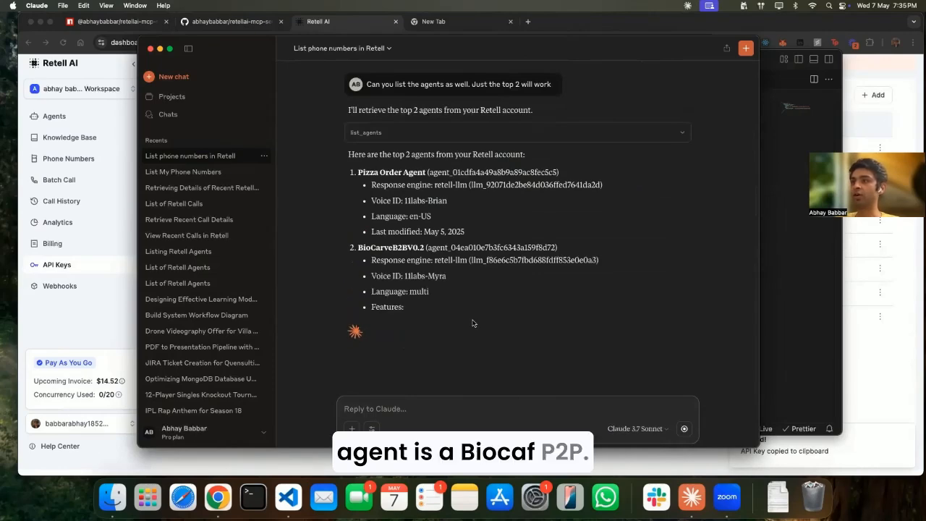
pyautogui.scroll(-3)
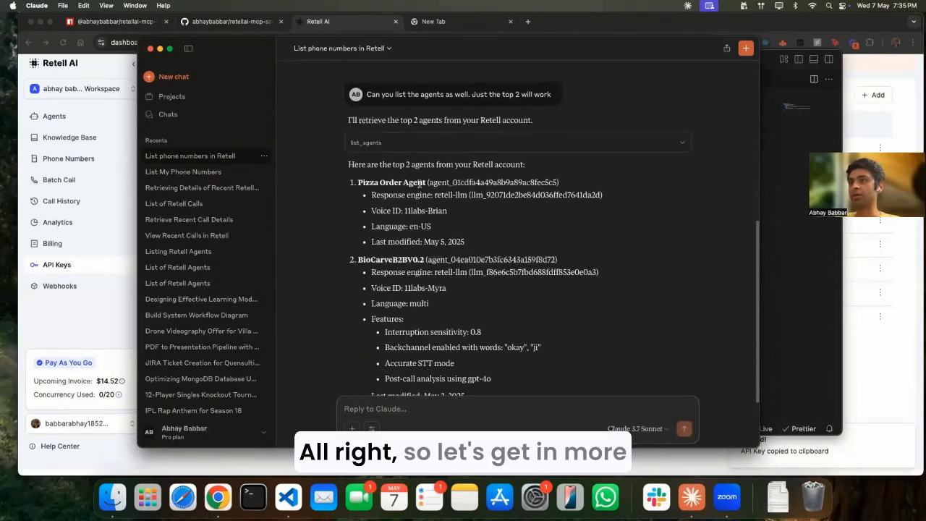
pyautogui.doubleClick(391, 182)
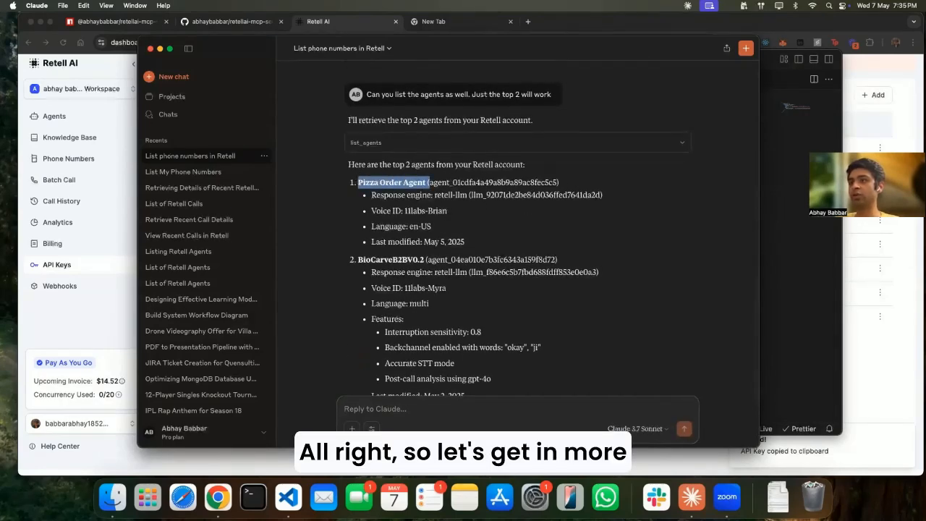
pyautogui.write('Ca')
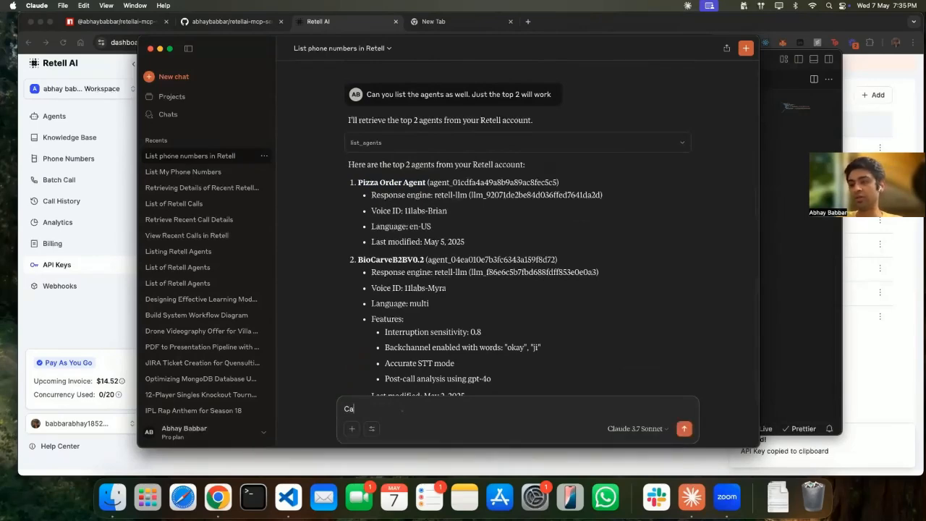
# - Ask "Can you tell me more about Pizza Order Agent" and read through its settings and LLM prompt
pyautogui.write('Can you tell me m')
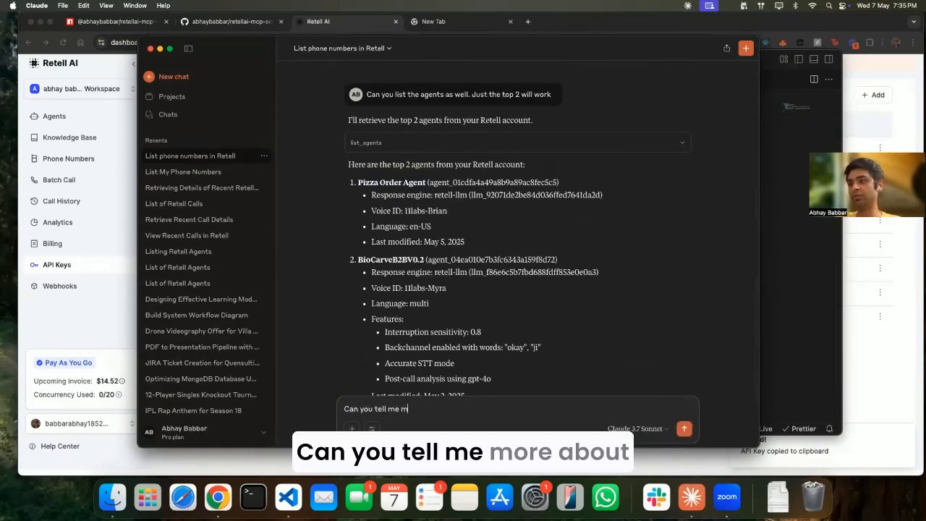
pyautogui.write('ore about')
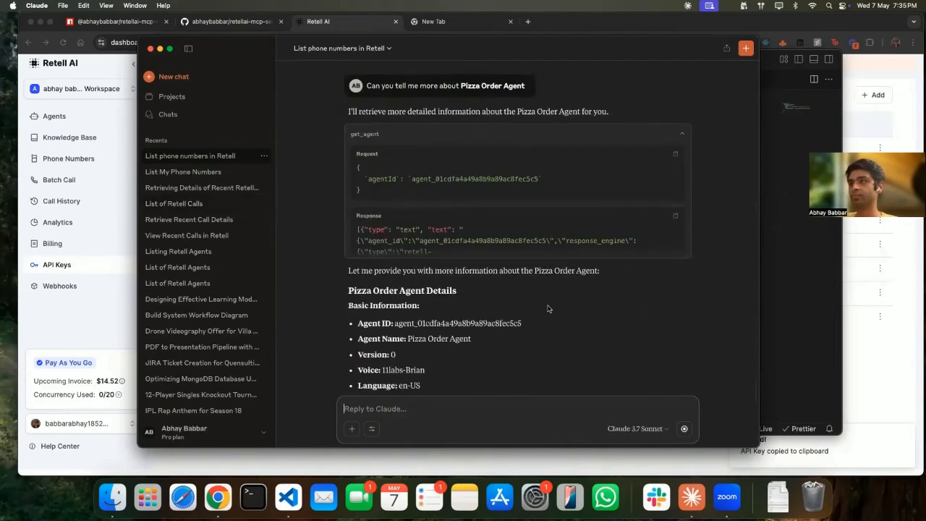
pyautogui.scroll(-3)
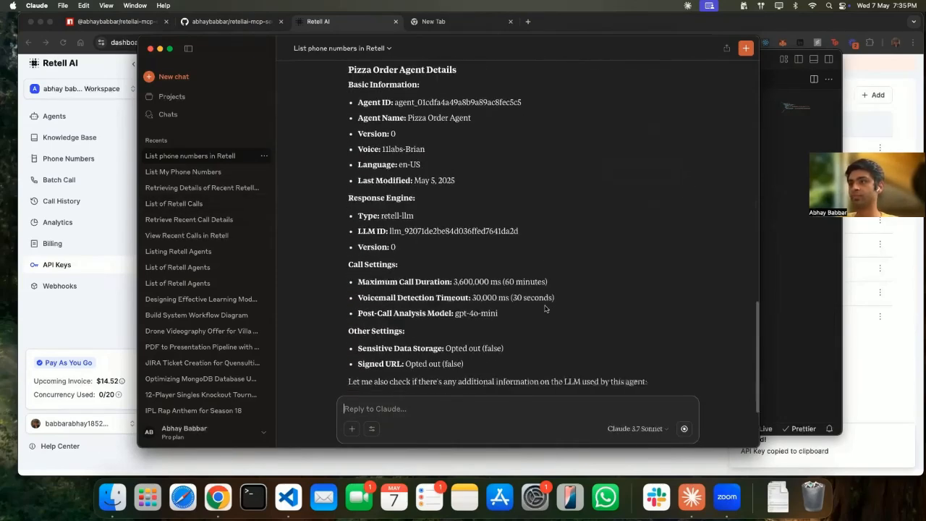
pyautogui.scroll(-3)
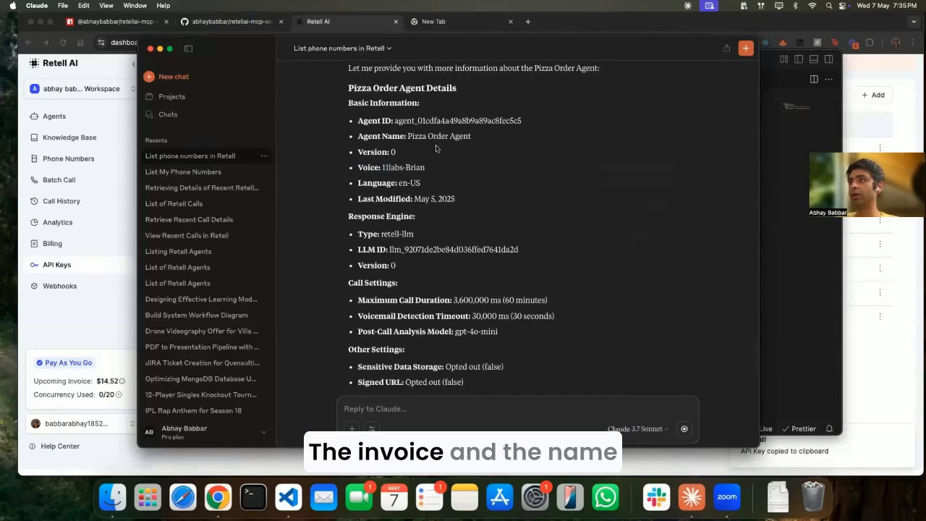
pyautogui.scroll(-3)
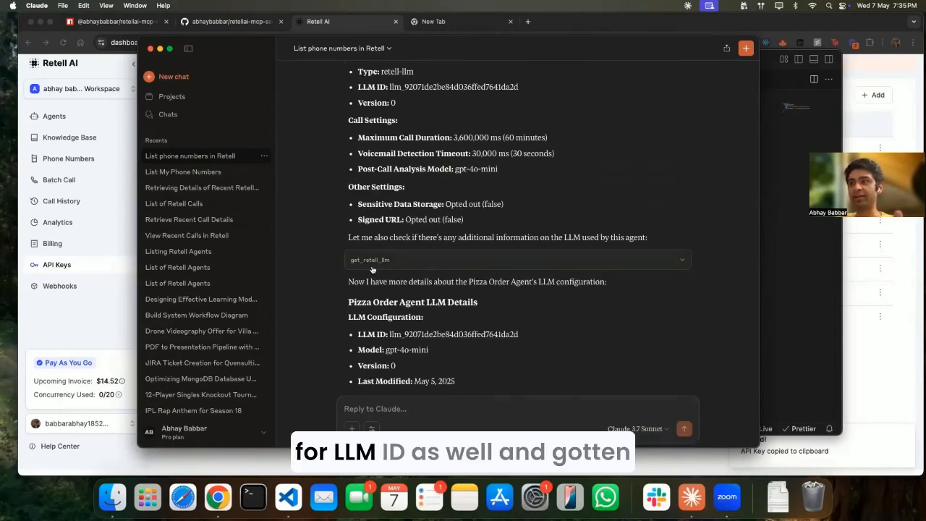
pyautogui.scroll(-3)
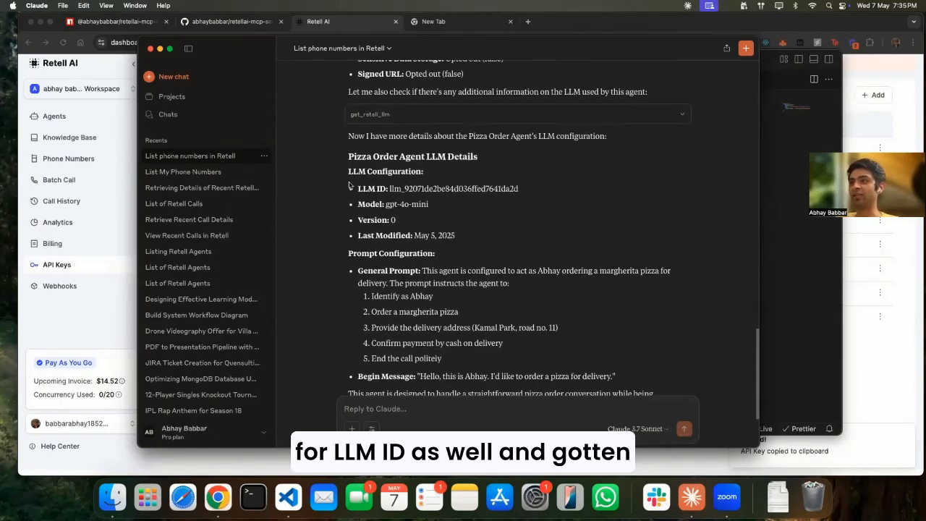
pyautogui.scroll(-3)
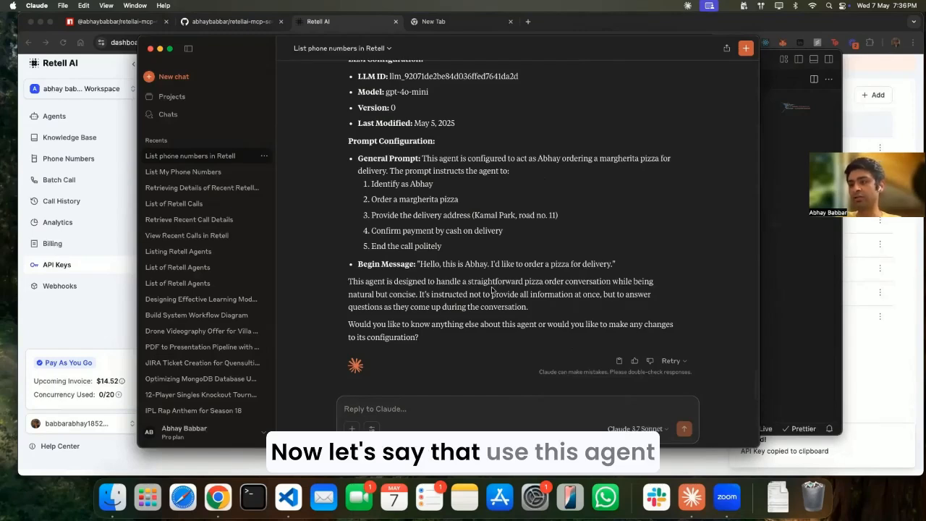
# - Tell Claude to have this agent call the nearby pizza shop's +9199... number from the USA number
pyautogui.write('Use this agent and')
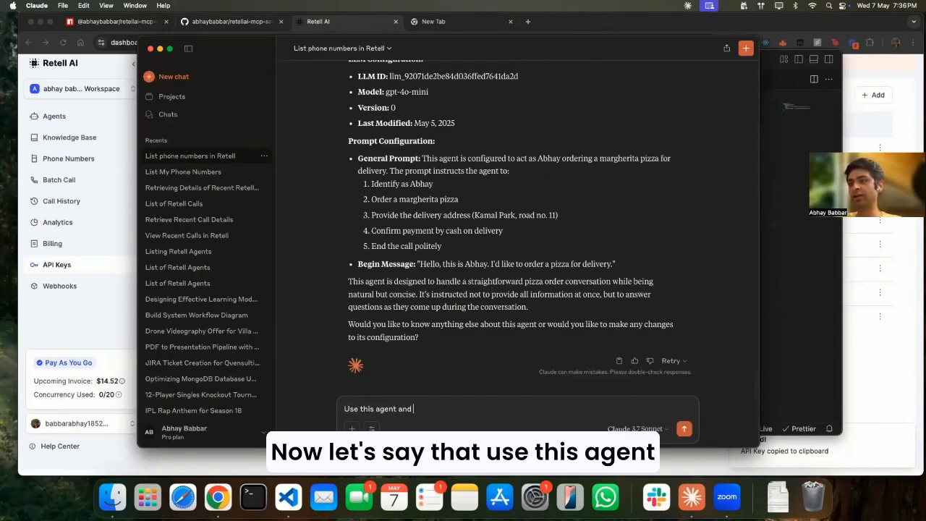
pyautogui.write('call nearby pizza shop/')
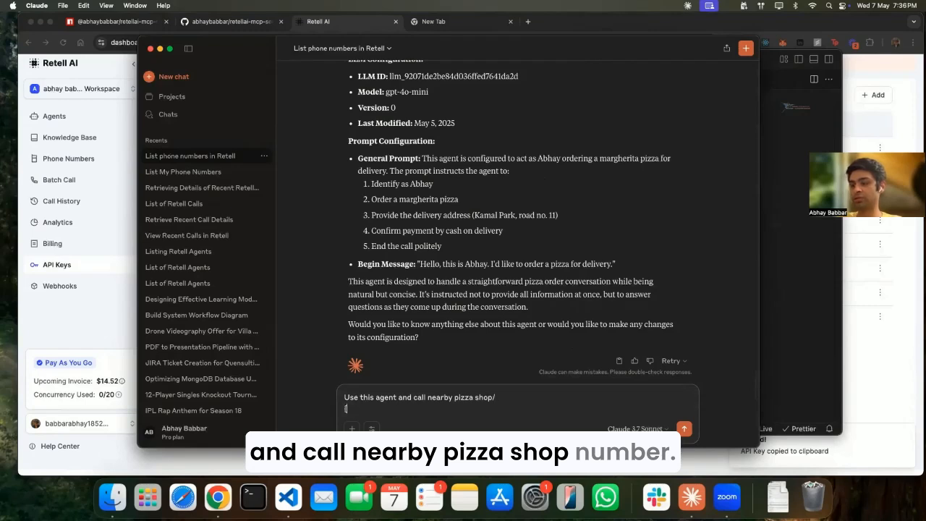
pyautogui.write('Pizza shop number:')
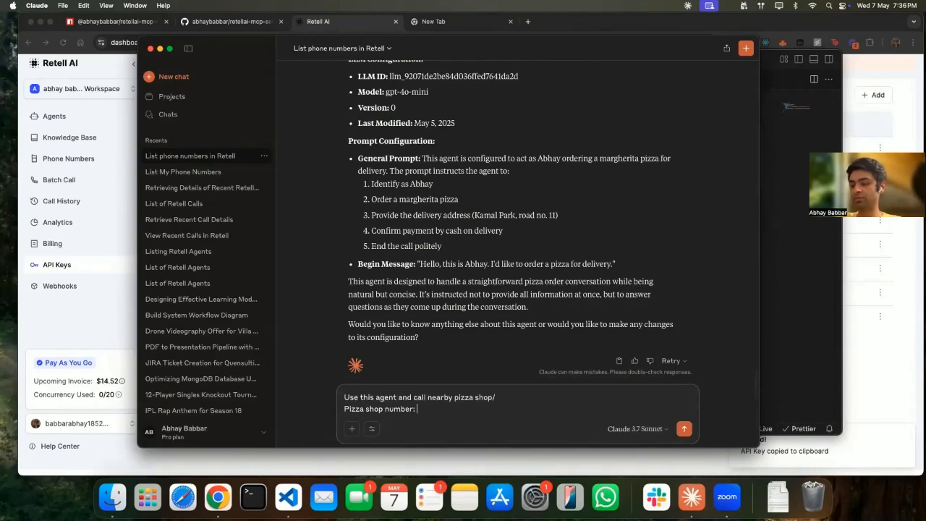
pyautogui.write('+919')
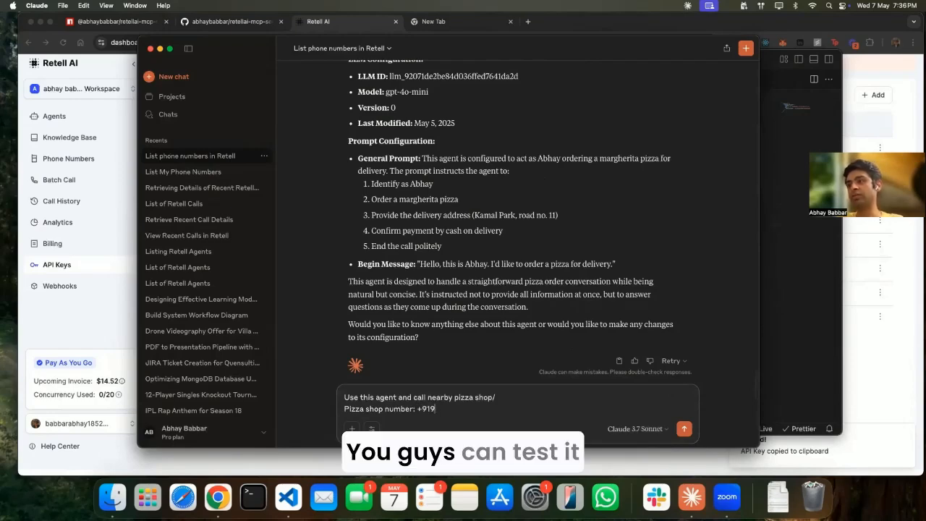
pyautogui.write('922082431')
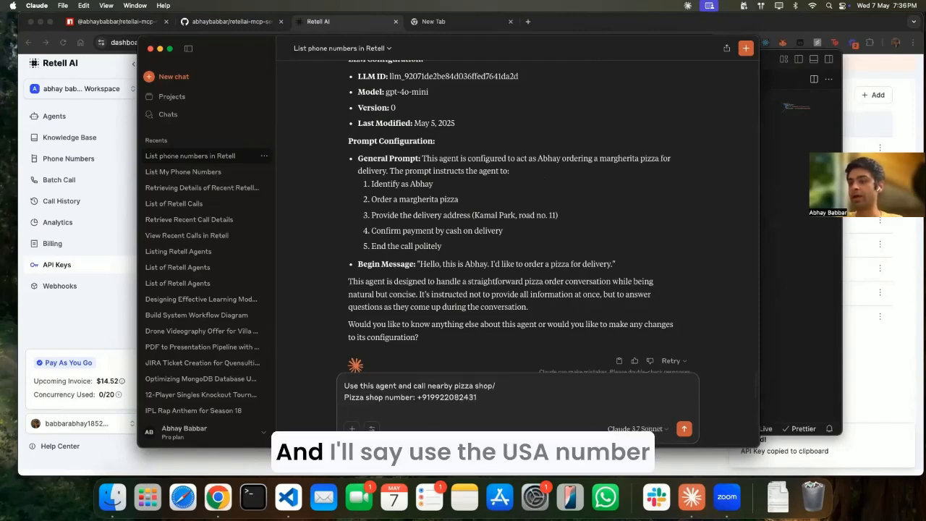
pyautogui.write('Use the usa')
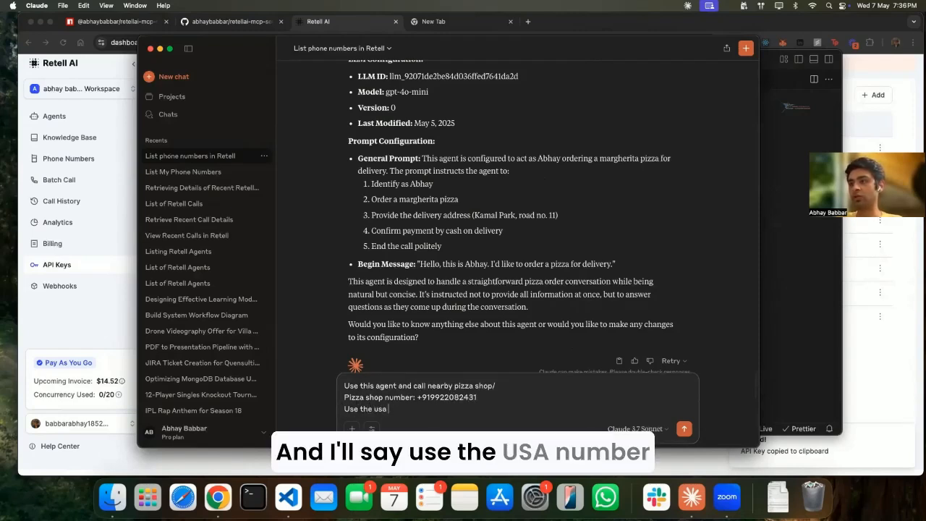
pyautogui.write('number')
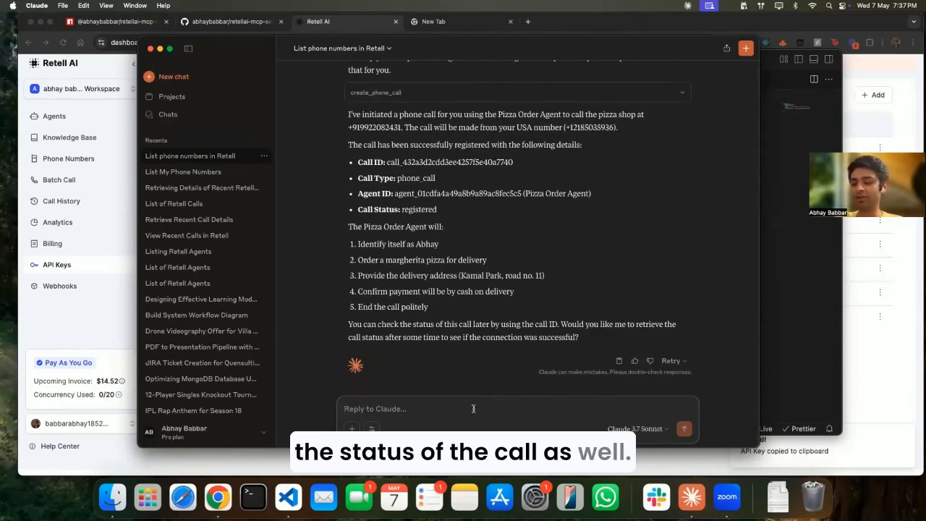
# - Ask Claude for the status of the pizza call and read its reply
pyautogui.write('Can you tell')
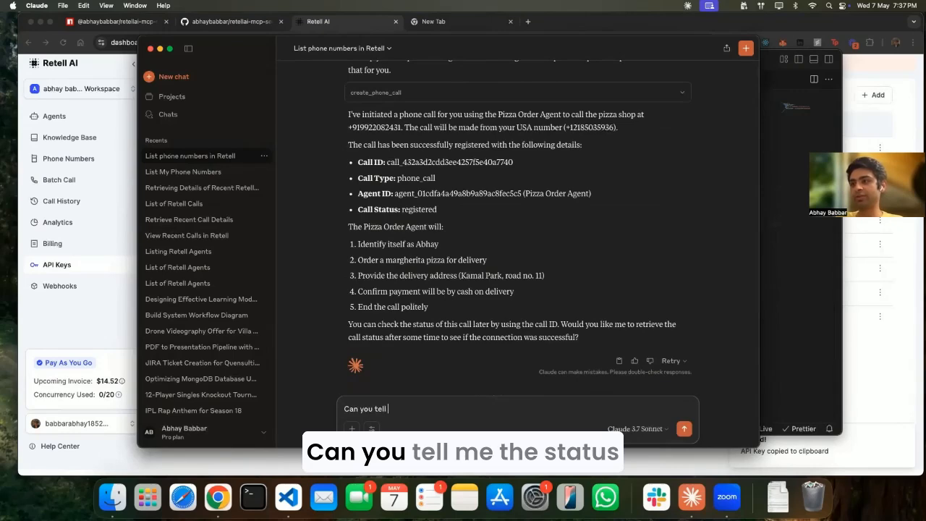
pyautogui.write('me the status o')
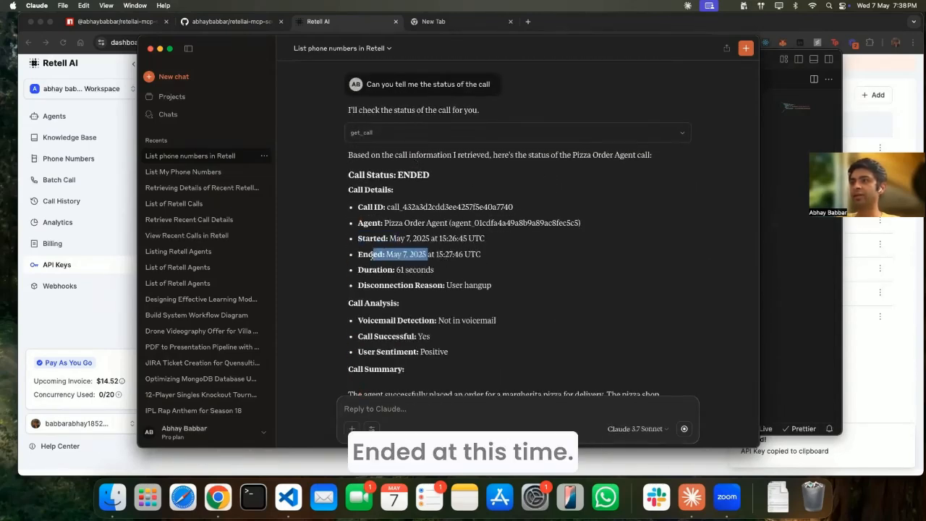
pyautogui.scroll(-3)
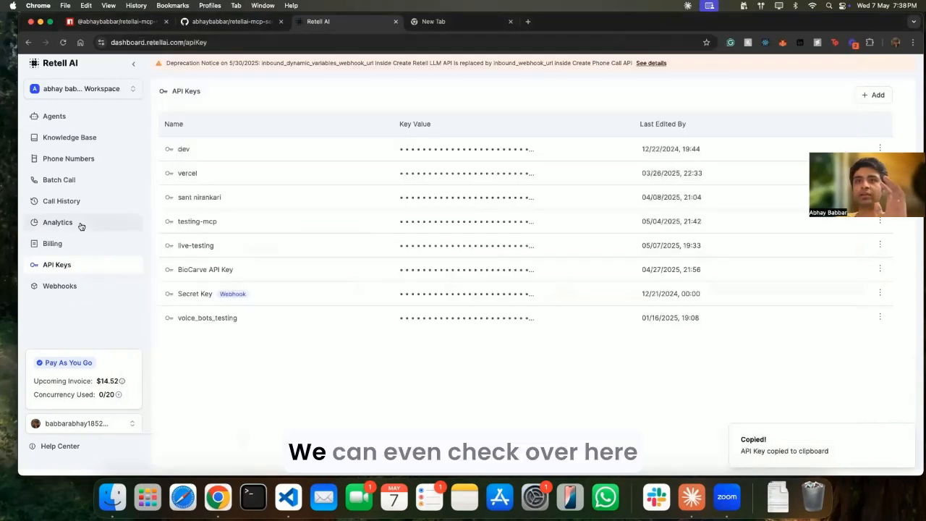
# - View the Retell AI Call History list with durations, types, costs and statuses
pyautogui.click(61, 199)
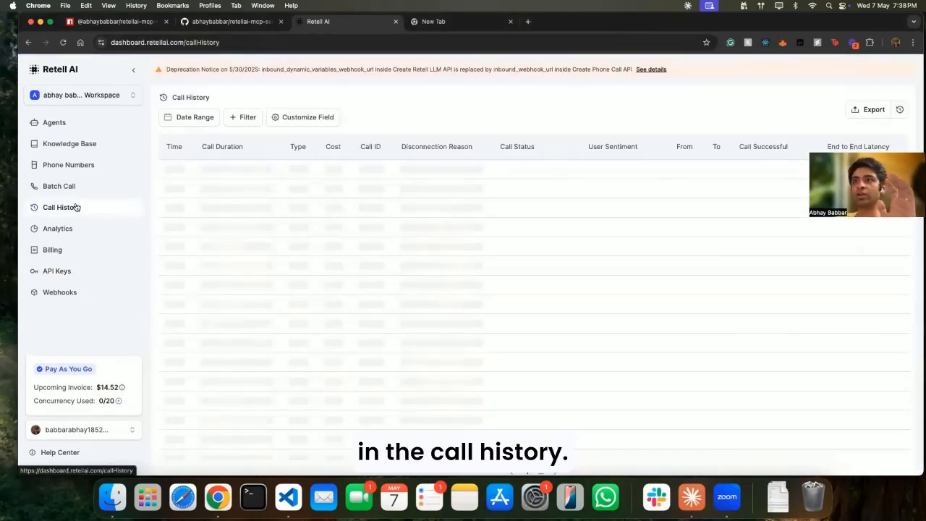
pyautogui.click(61, 206)
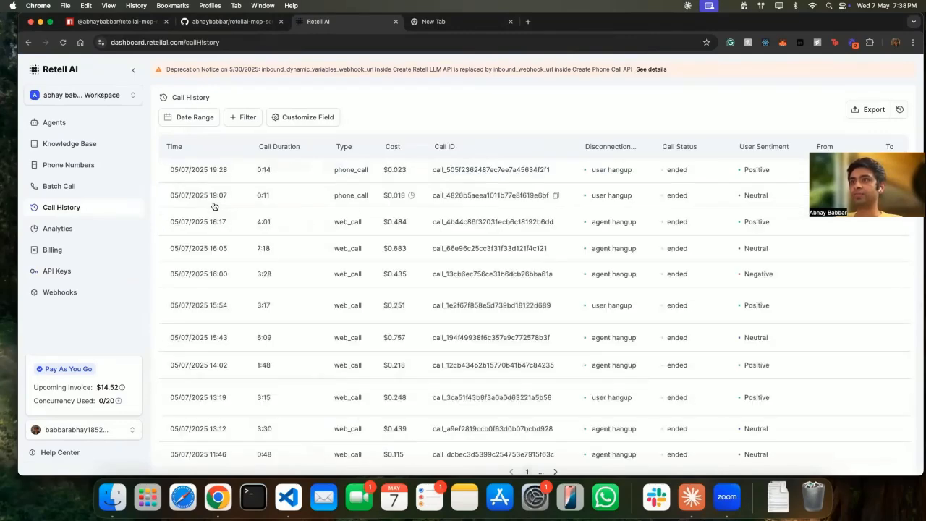
pyautogui.hscroll(3)
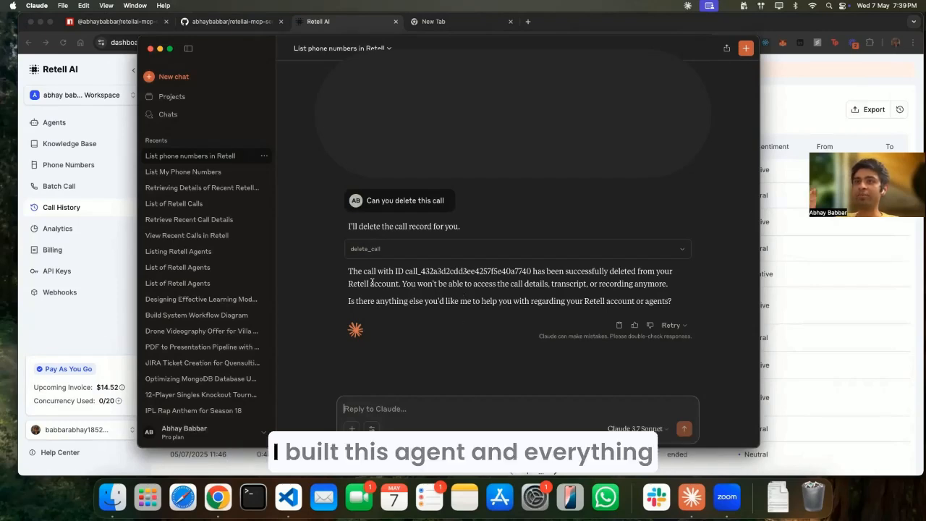
# - Send Claude numbered instructions for a 'testing live pizza shop' agent that orders a margherita by phone
pyautogui.press('Cmd+Tab')
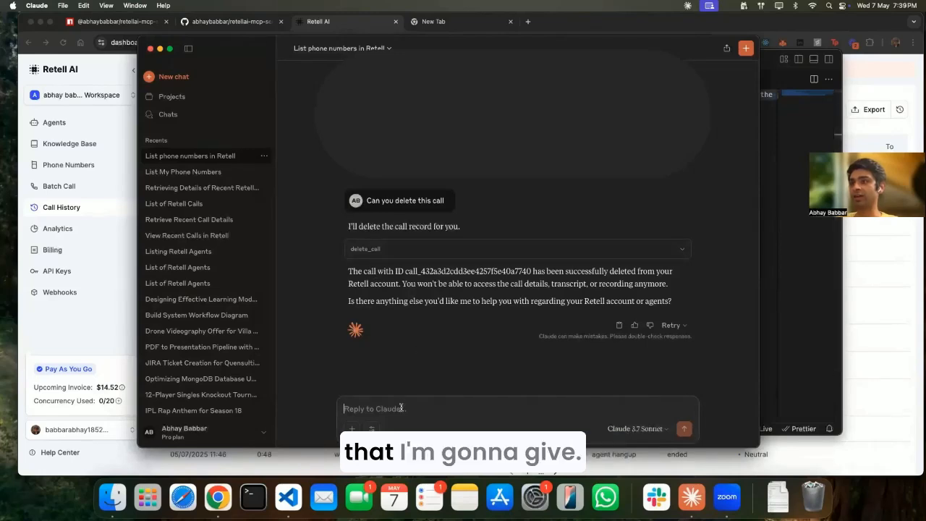
pyautogui.write('1. Create an agent that calls my local pizza shop, make sure to keep the conversation short and to the point.')
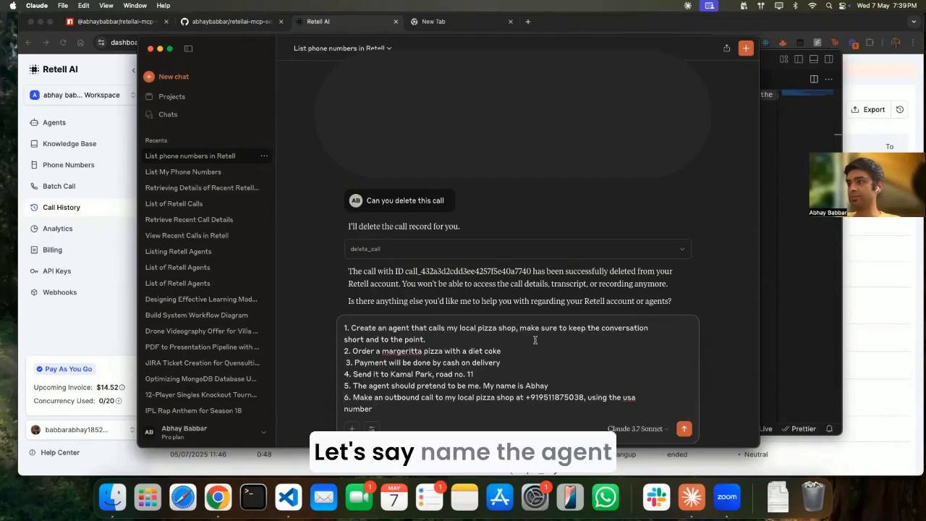
pyautogui.write('name the ag')
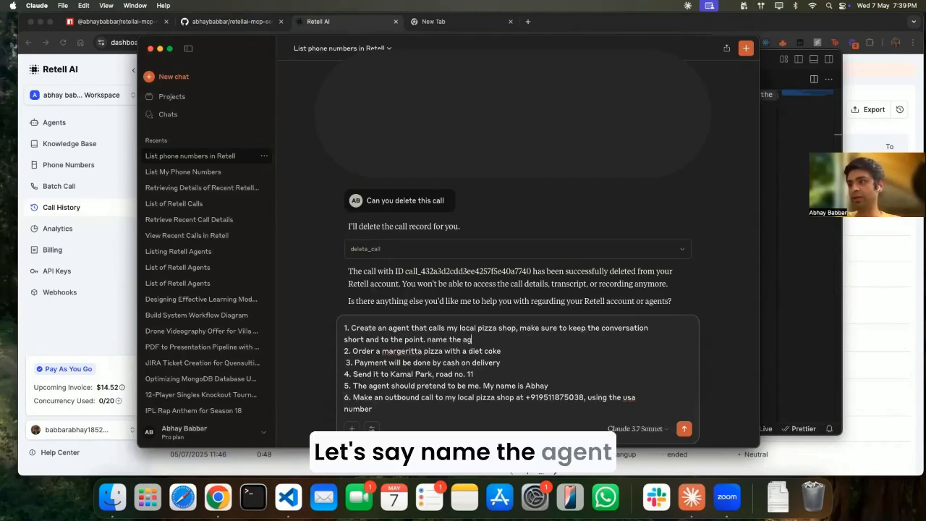
pyautogui.write('testing live p')
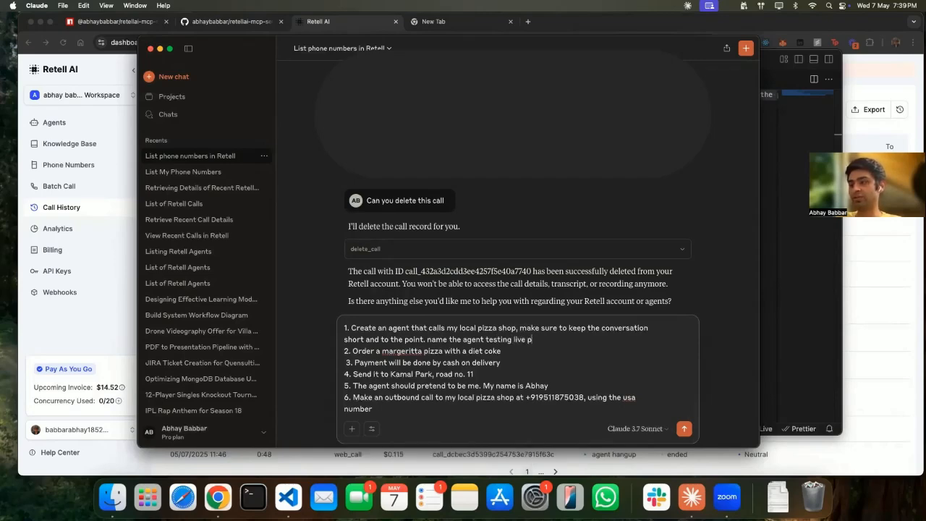
pyautogui.write('izza shop')
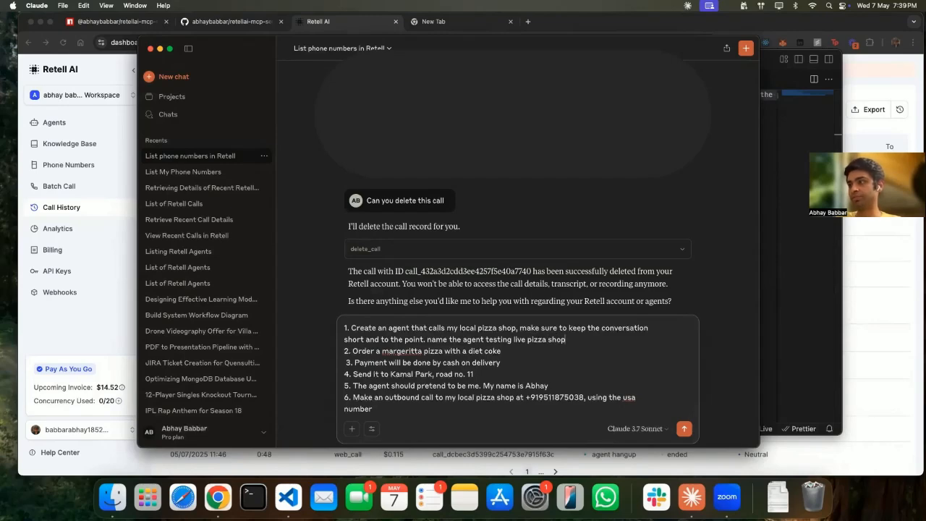
pyautogui.click(683, 428)
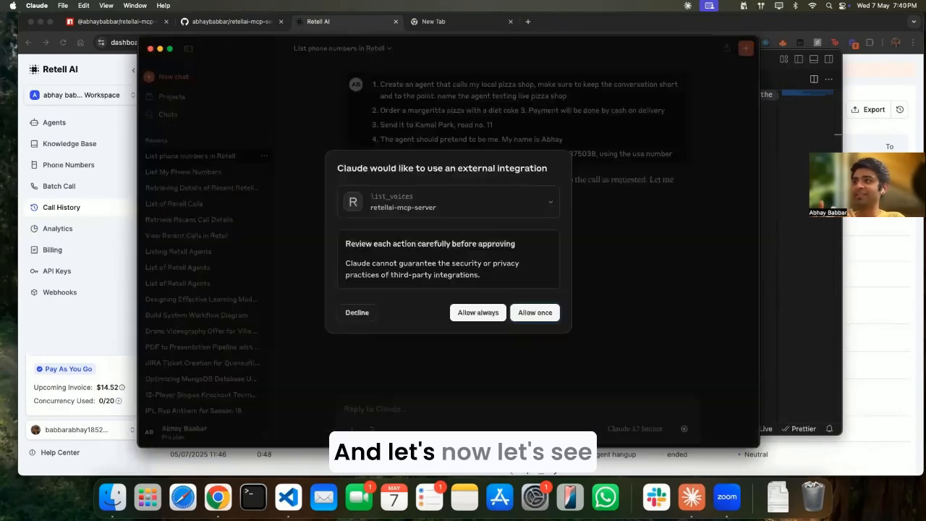
# - Allow the list_voices, create LLM and create agent tools once each, then review Claude's summary
pyautogui.click(535, 312)
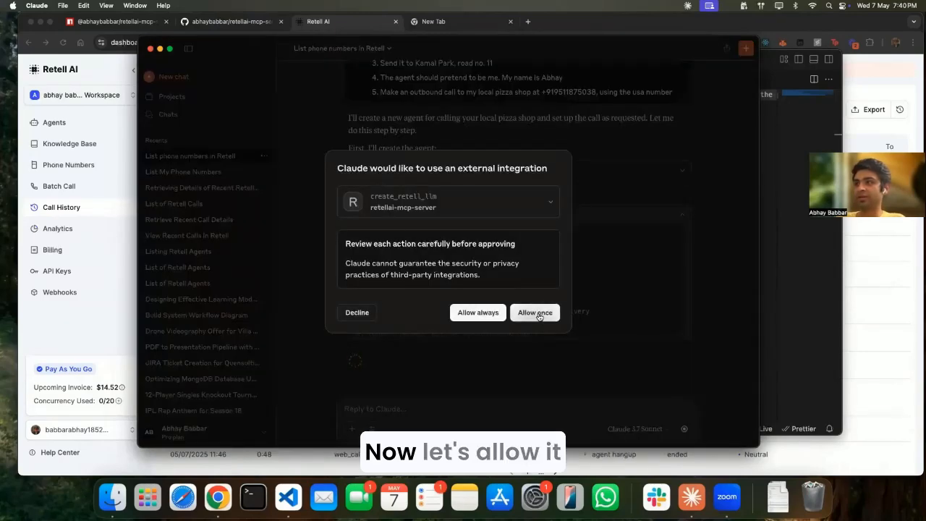
pyautogui.click(536, 312)
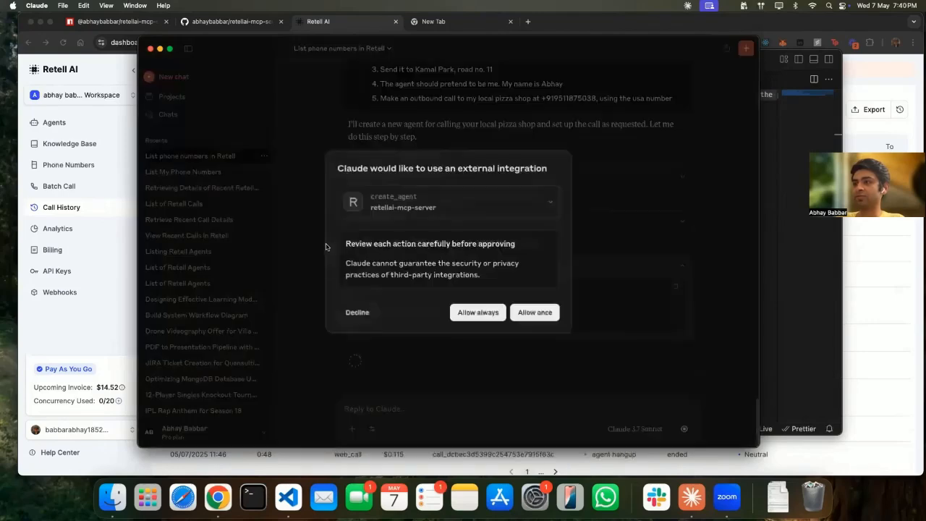
pyautogui.click(535, 312)
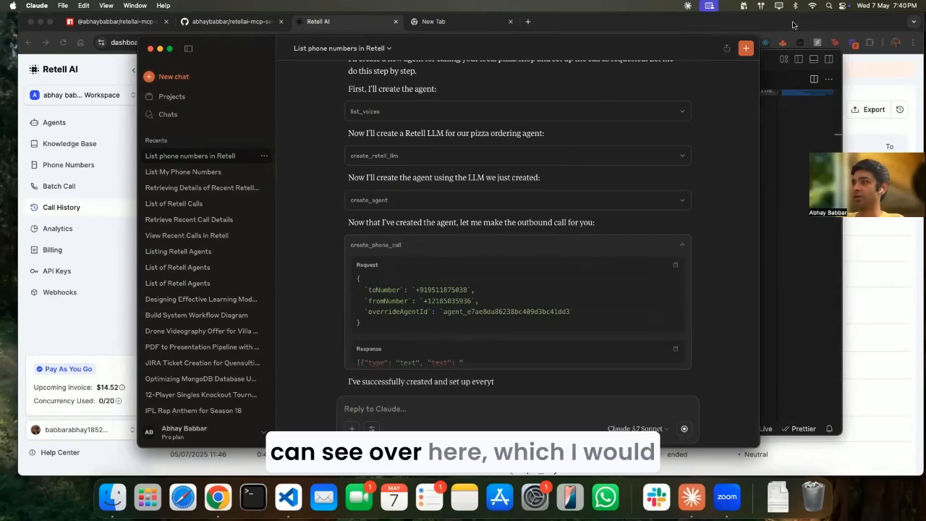
pyautogui.scroll(-3)
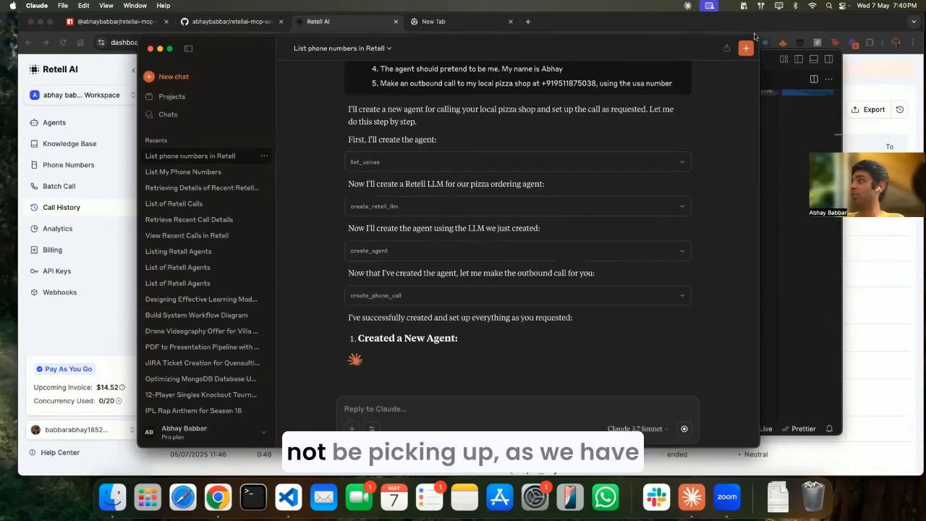